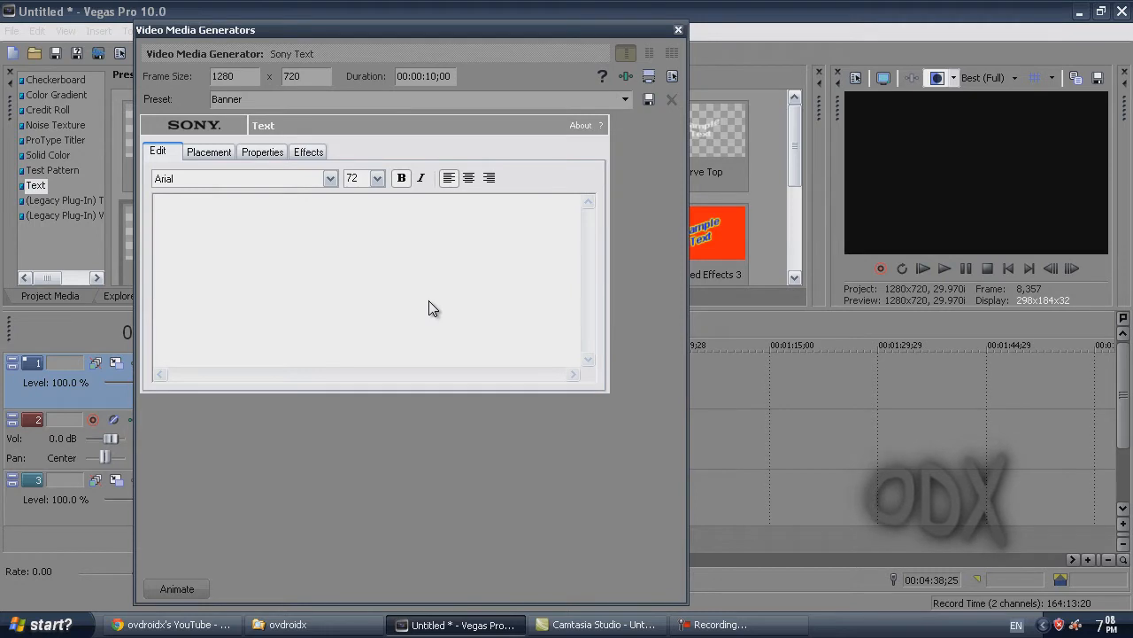
# Enter the text 'ODX', centre it and set the font to Comic Sans MS.
pyautogui.write('O')
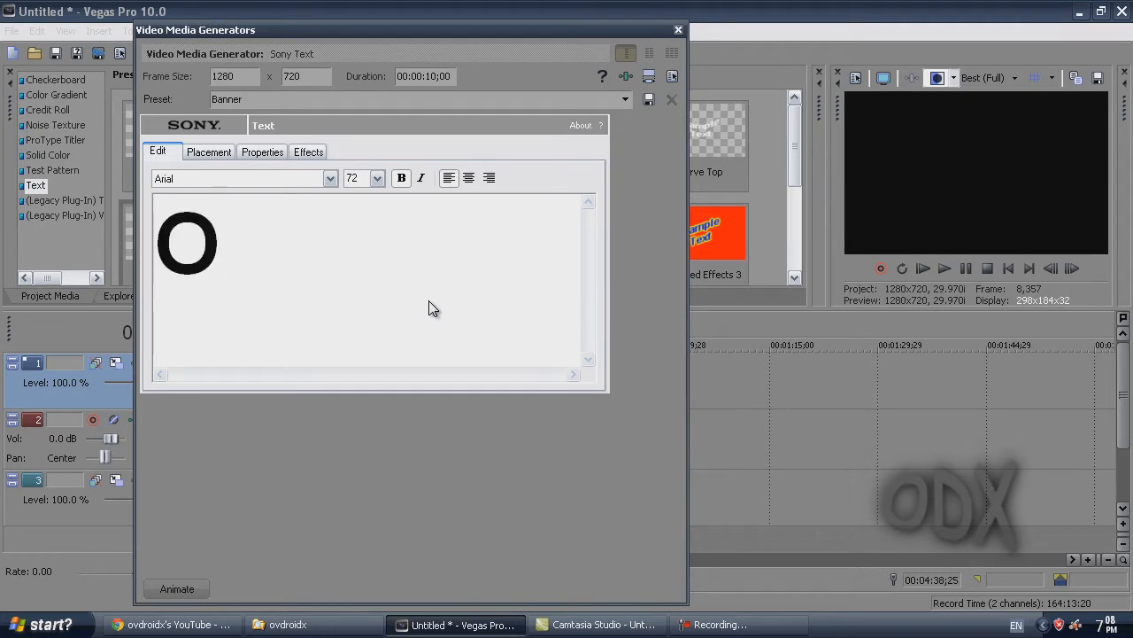
pyautogui.write('DX')
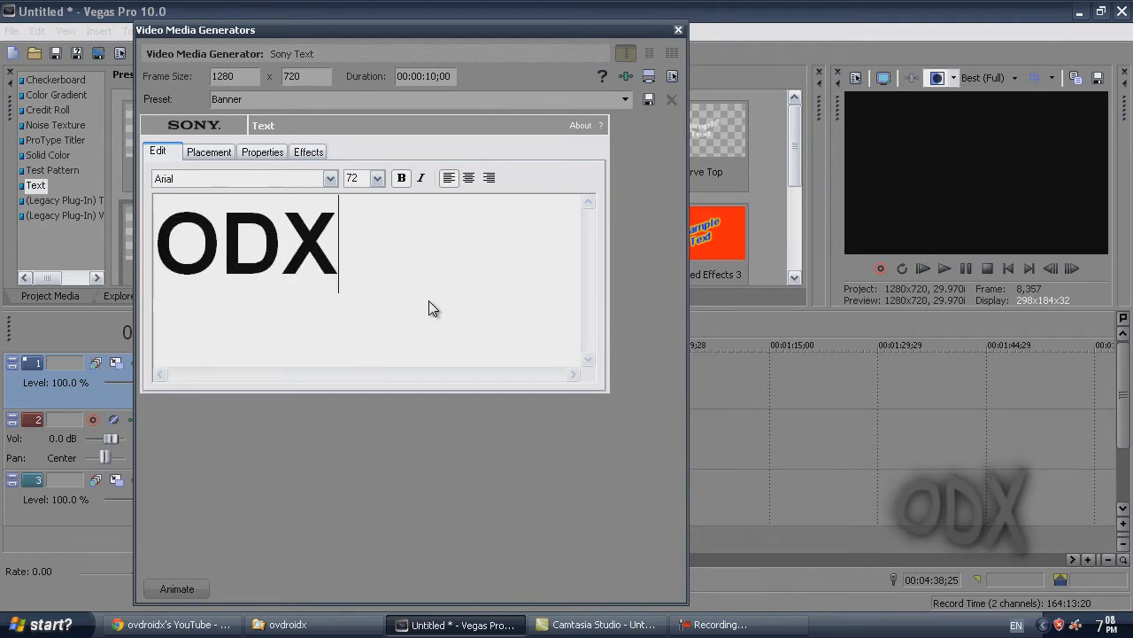
pyautogui.click(469, 177)
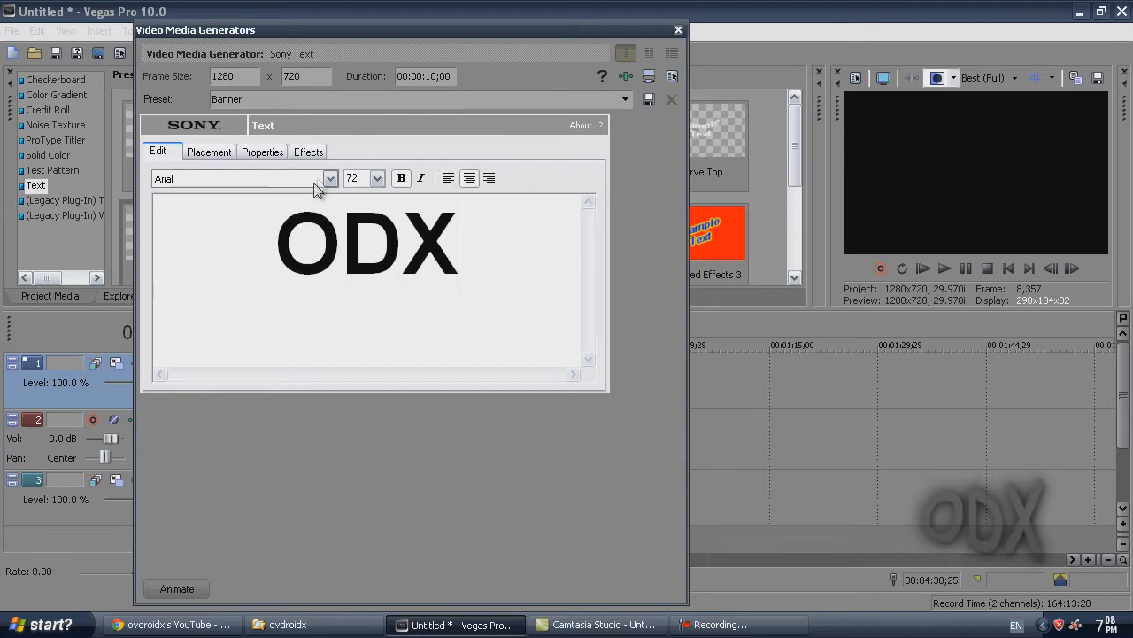
pyautogui.click(329, 177)
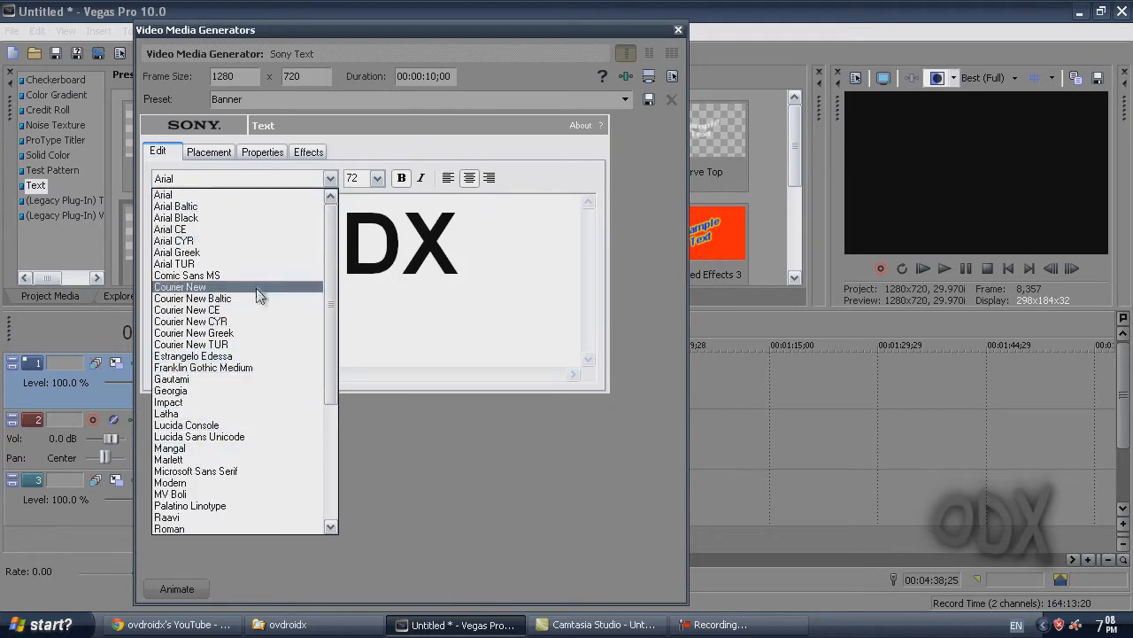
pyautogui.click(186, 276)
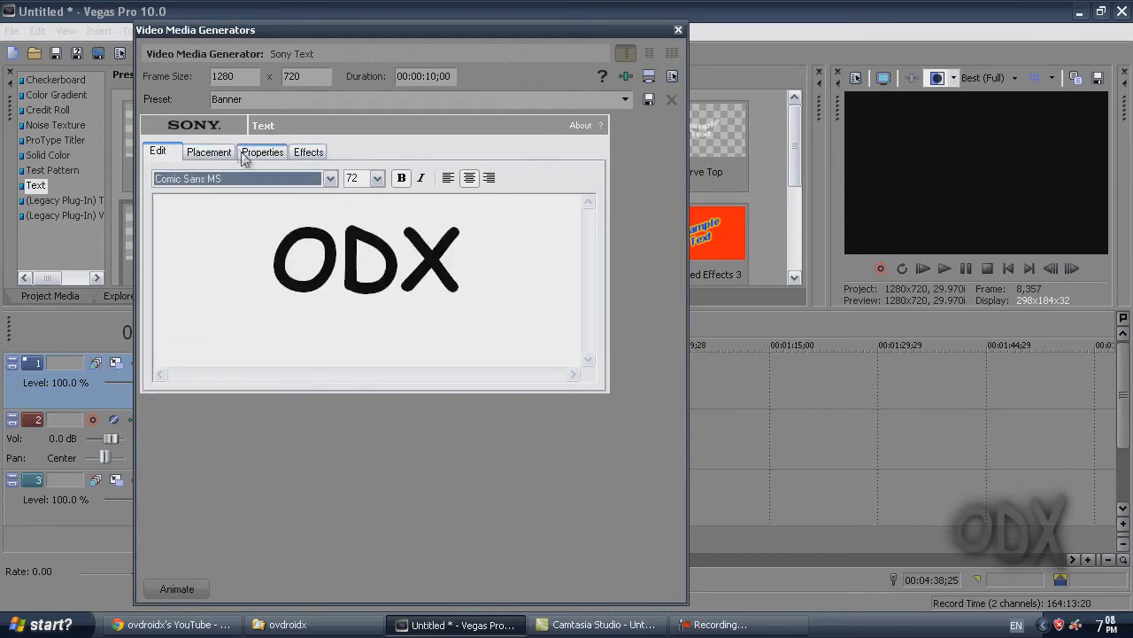
# Glance at the text colour properties and close the text generator settings.
pyautogui.click(262, 152)
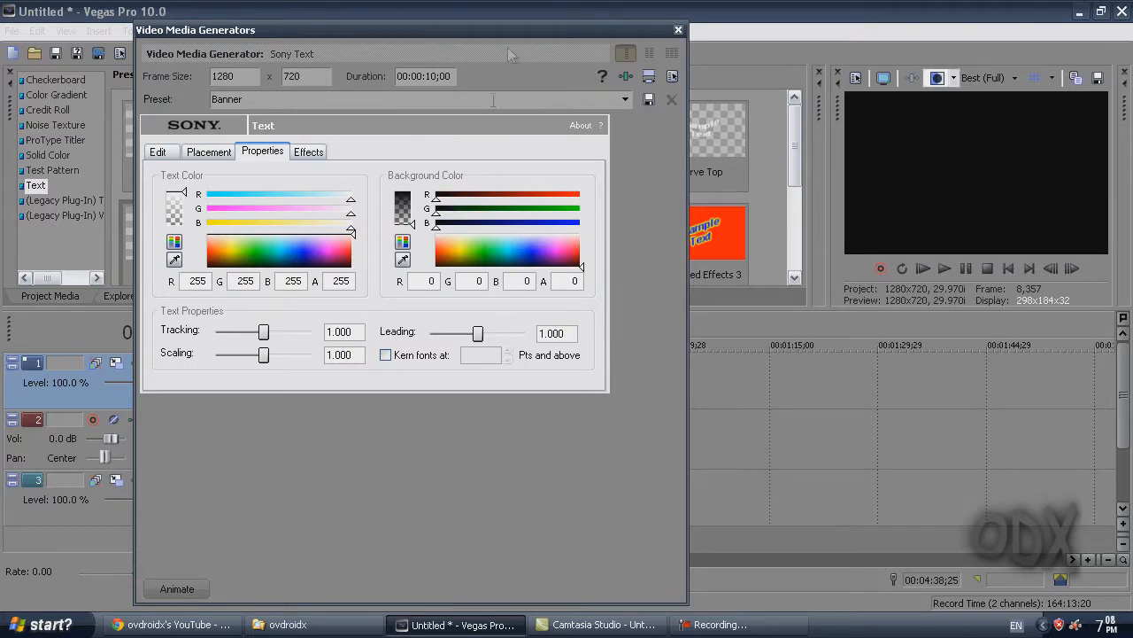
pyautogui.click(679, 28)
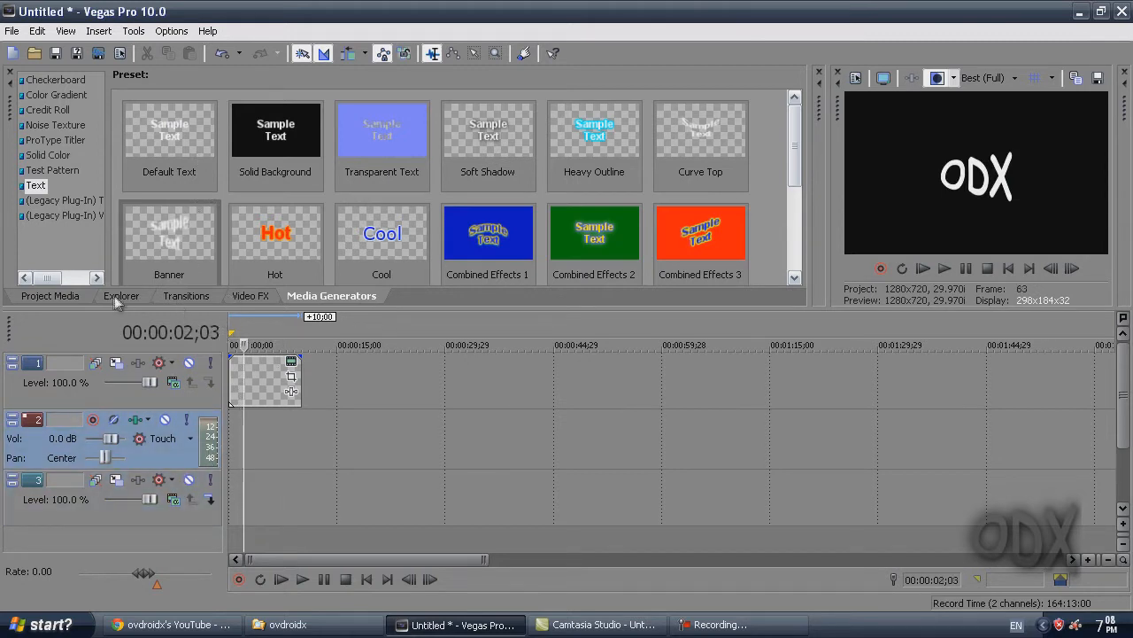
# Place the ODX text event on the top track above the video clip.
pyautogui.click(49, 294)
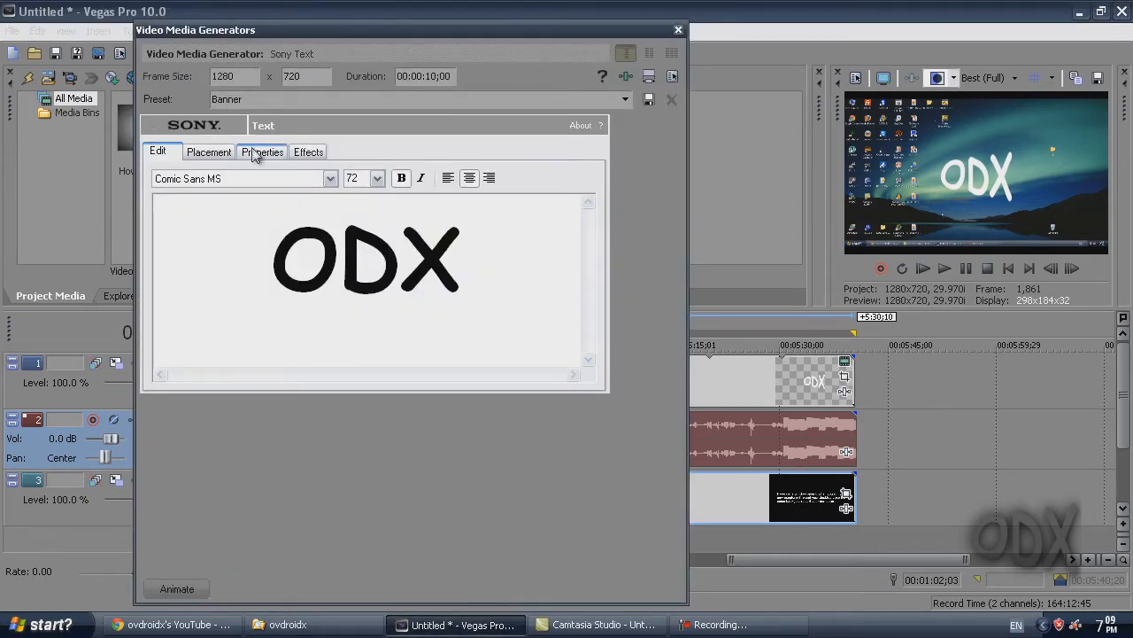
# Switch the text colour to HSL for a dark, semi-transparent black, then move to Effects.
pyautogui.click(262, 152)
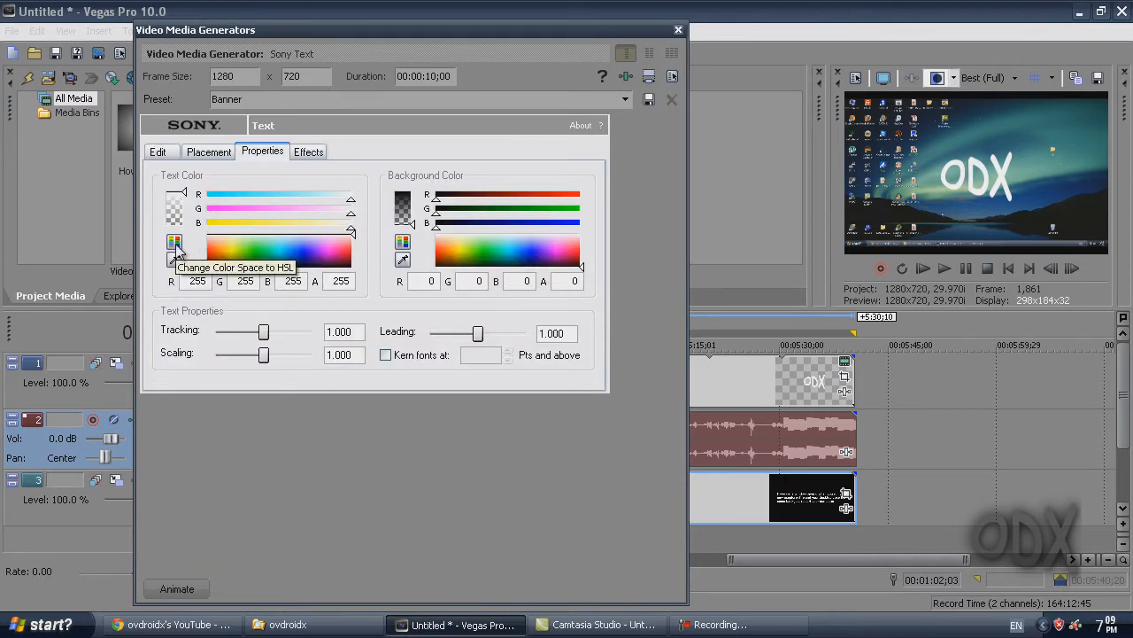
pyautogui.click(174, 245)
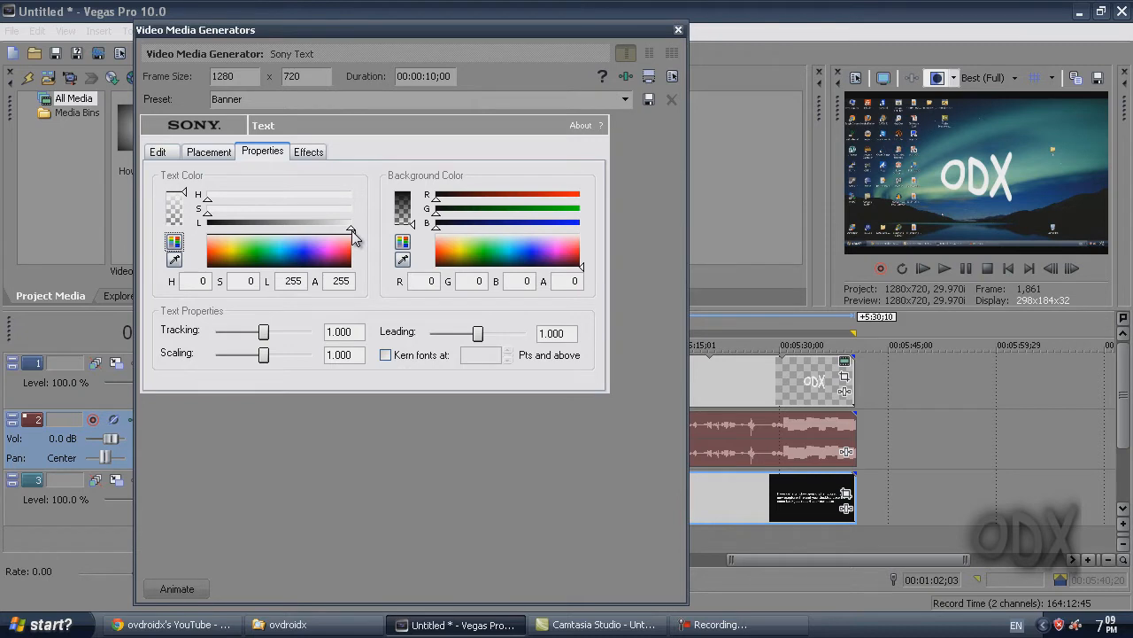
pyautogui.moveTo(173, 246)
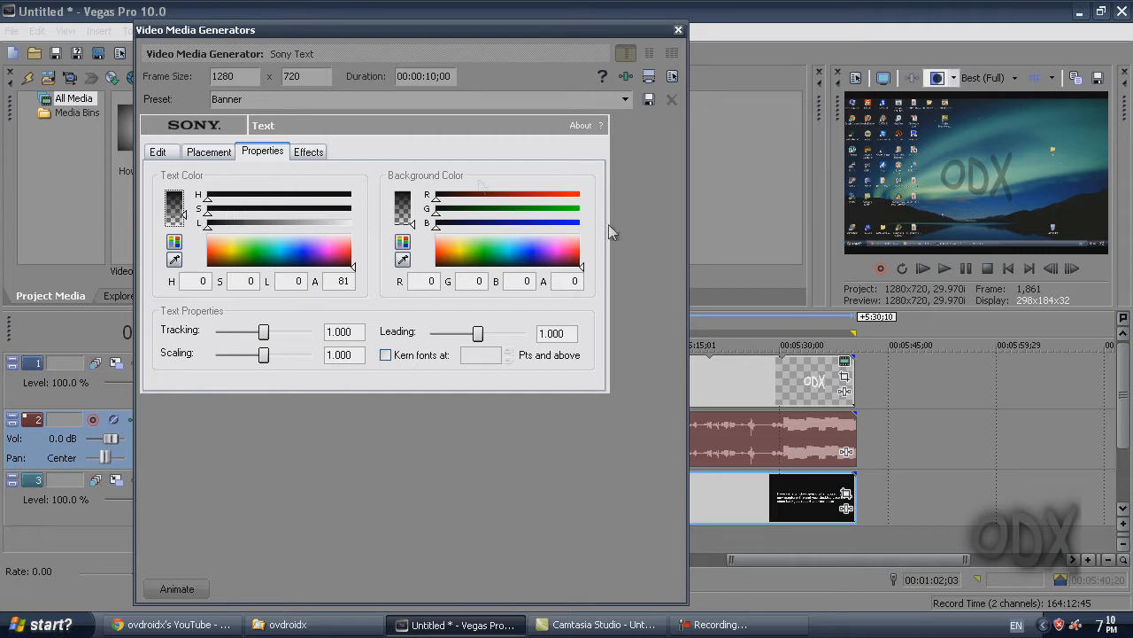
pyautogui.click(308, 150)
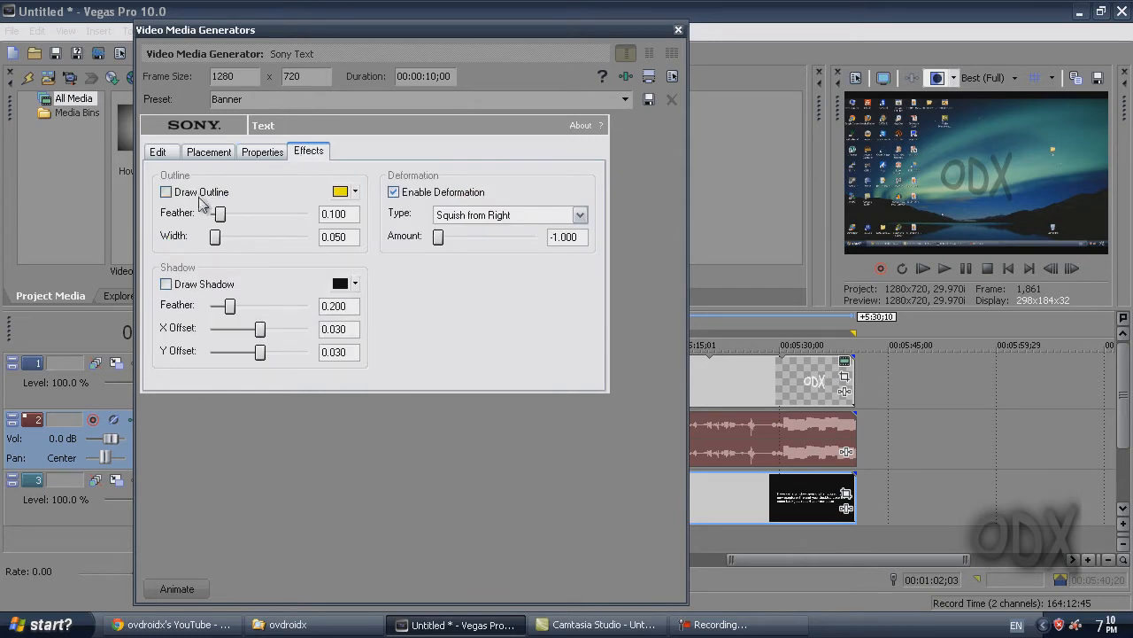
# Enable Draw Outline with Feather 1.000 and Width 1.000.
pyautogui.click(166, 191)
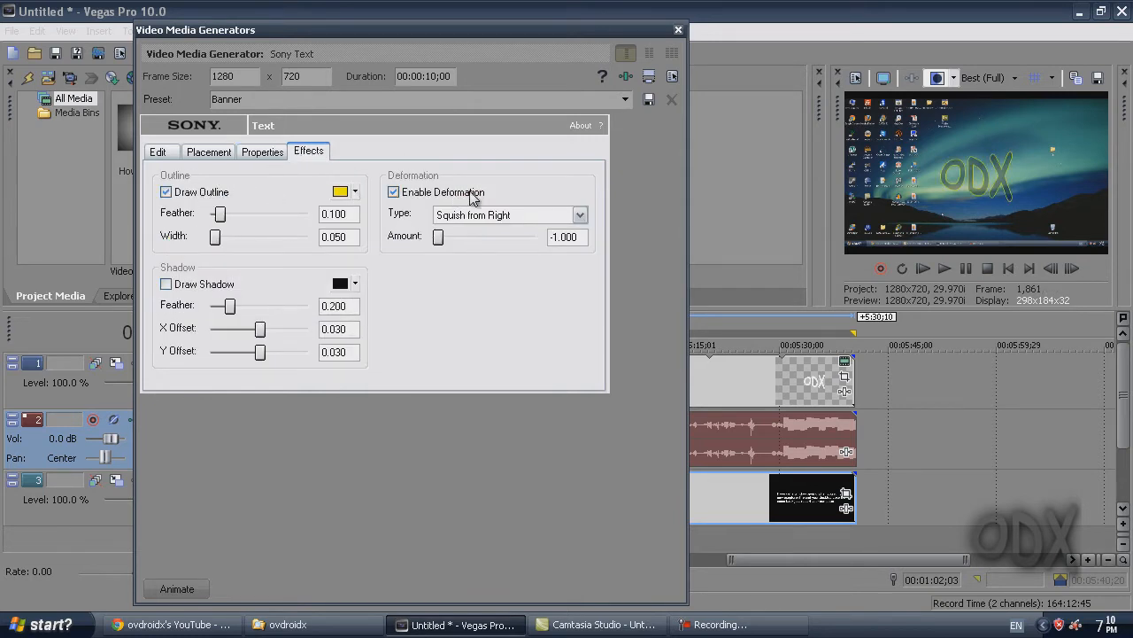
pyautogui.moveTo(220, 212); pyautogui.dragTo(293, 212)
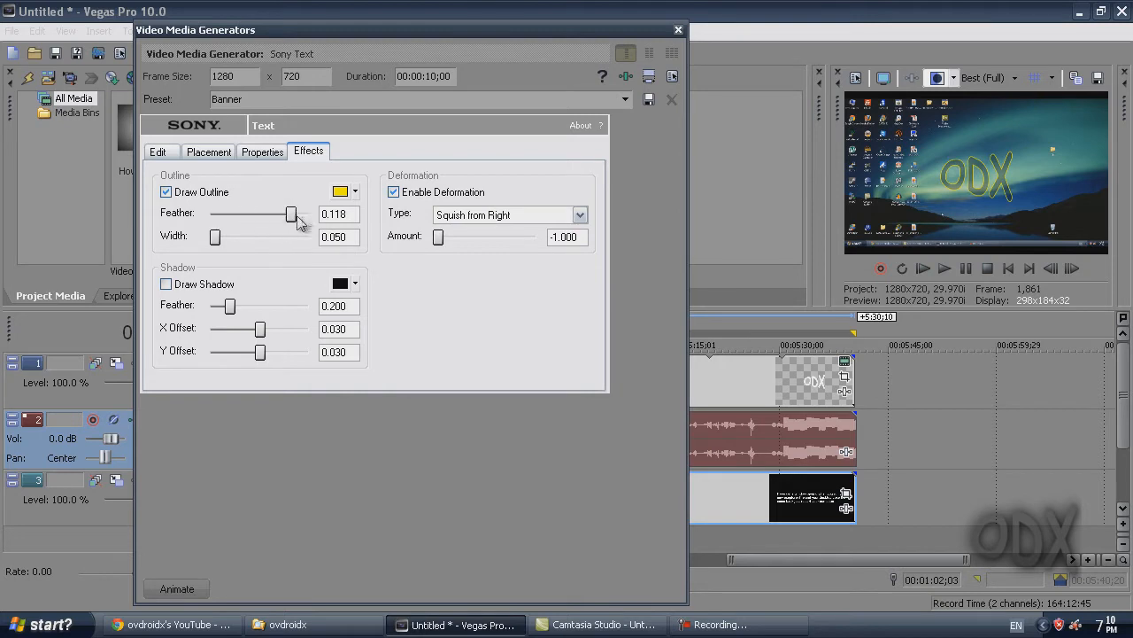
pyautogui.moveTo(292, 212); pyautogui.dragTo(308, 213)
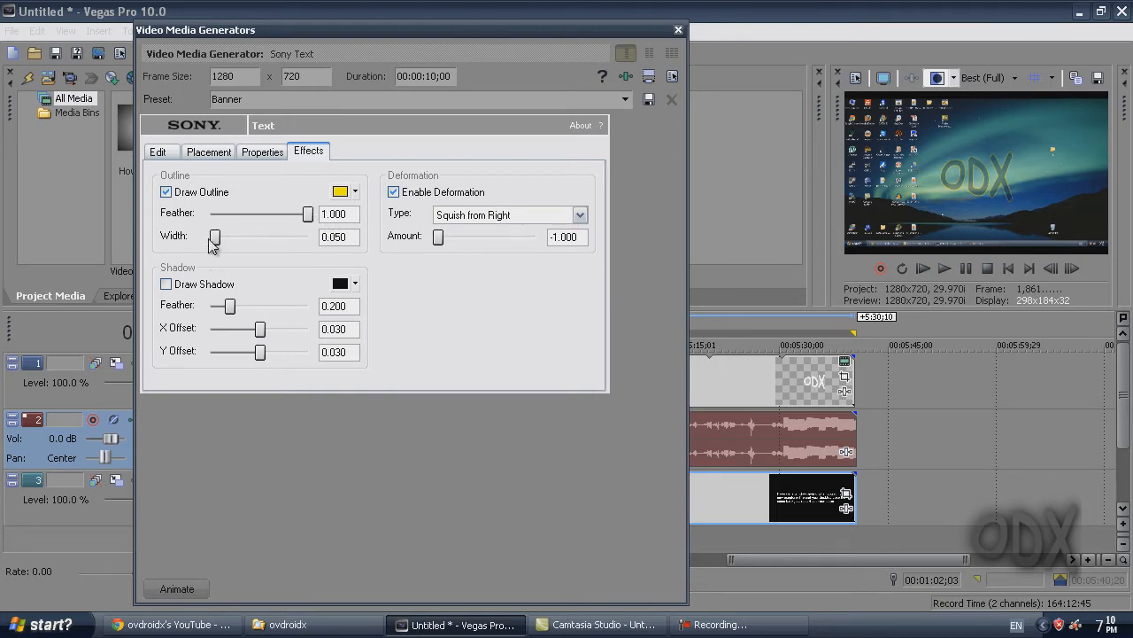
pyautogui.moveTo(215, 236); pyautogui.dragTo(275, 235)
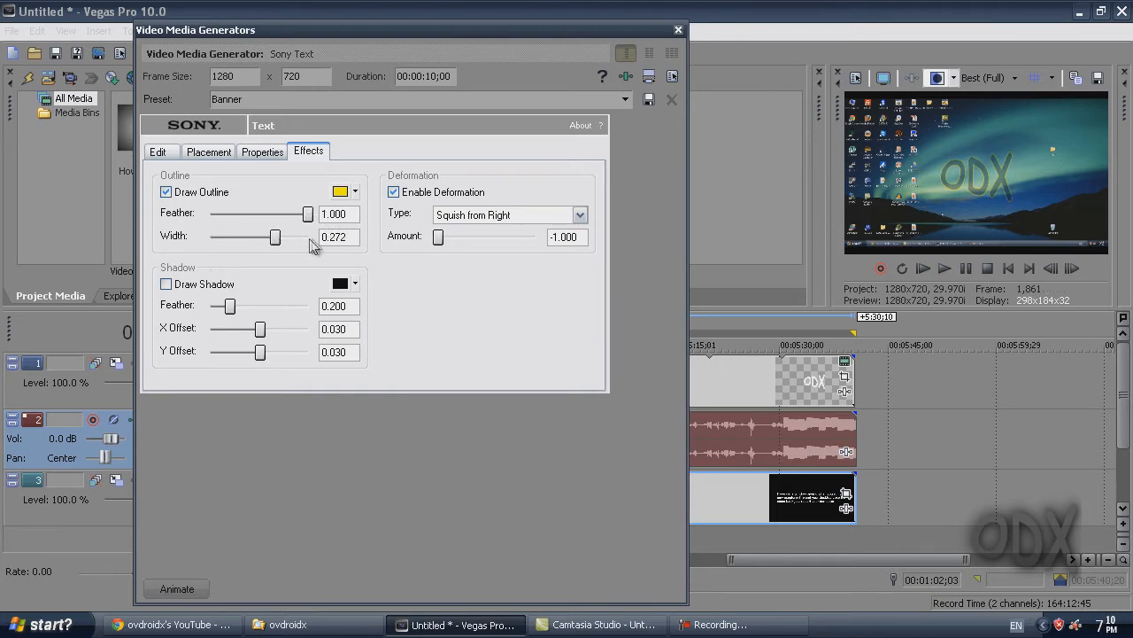
pyautogui.moveTo(274, 238); pyautogui.dragTo(309, 237)
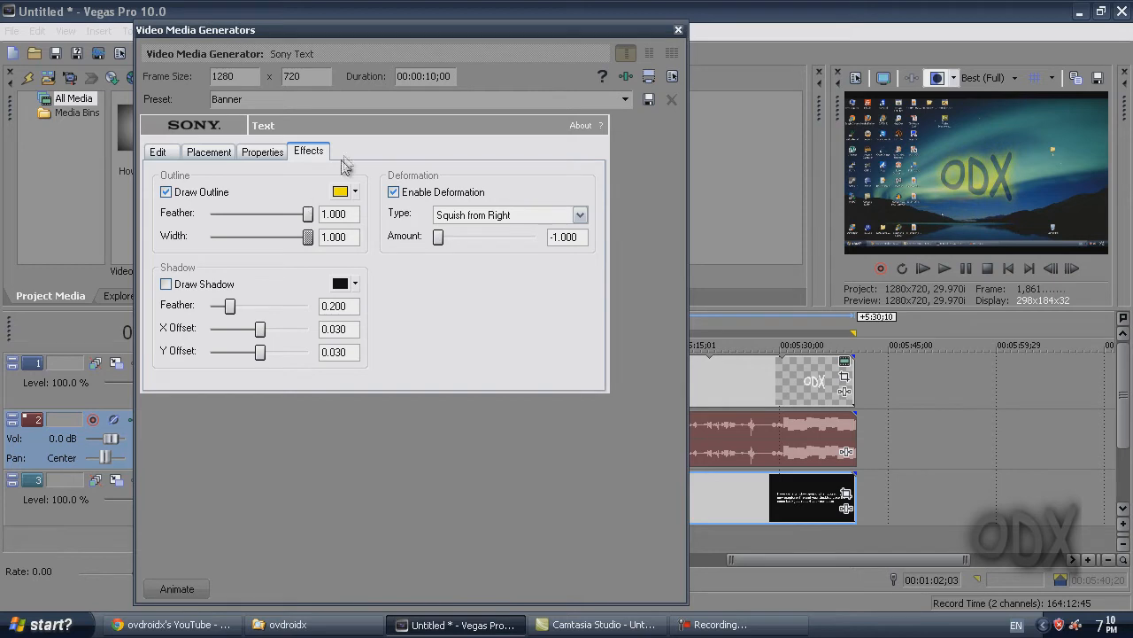
# Set the outline colour to solid black and enable Draw Shadow.
pyautogui.click(340, 191)
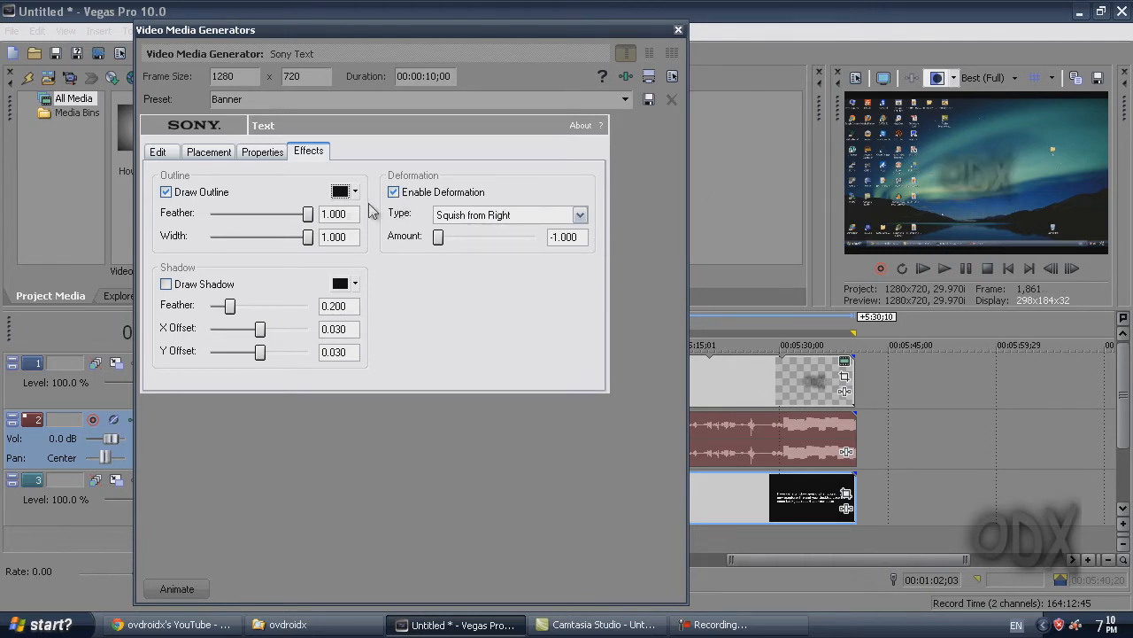
pyautogui.click(345, 191)
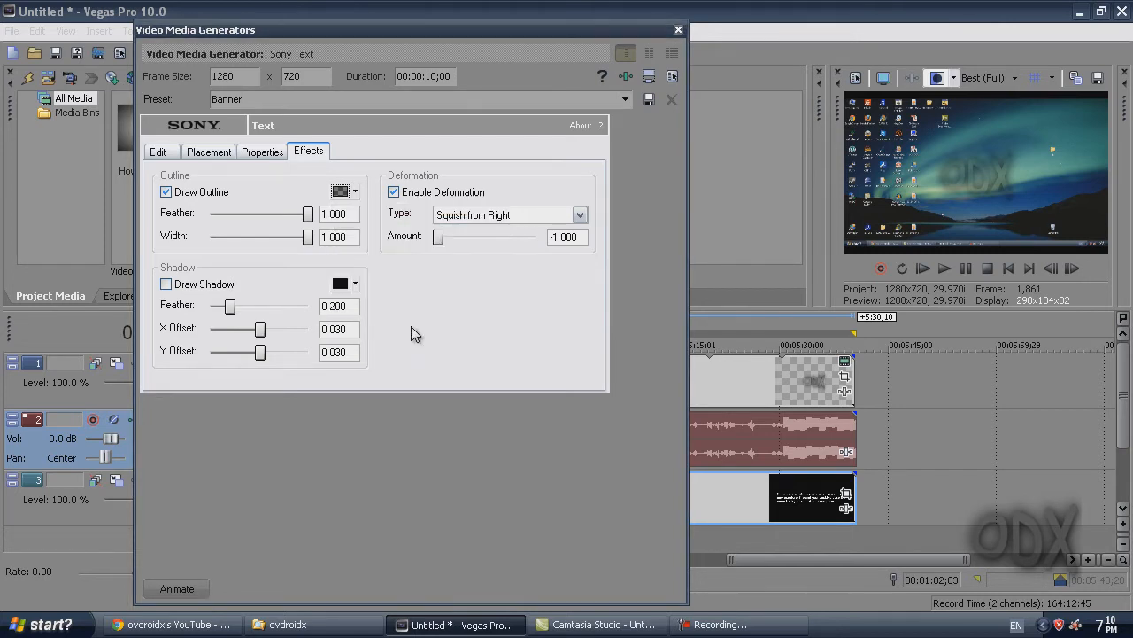
pyautogui.moveTo(252, 285)
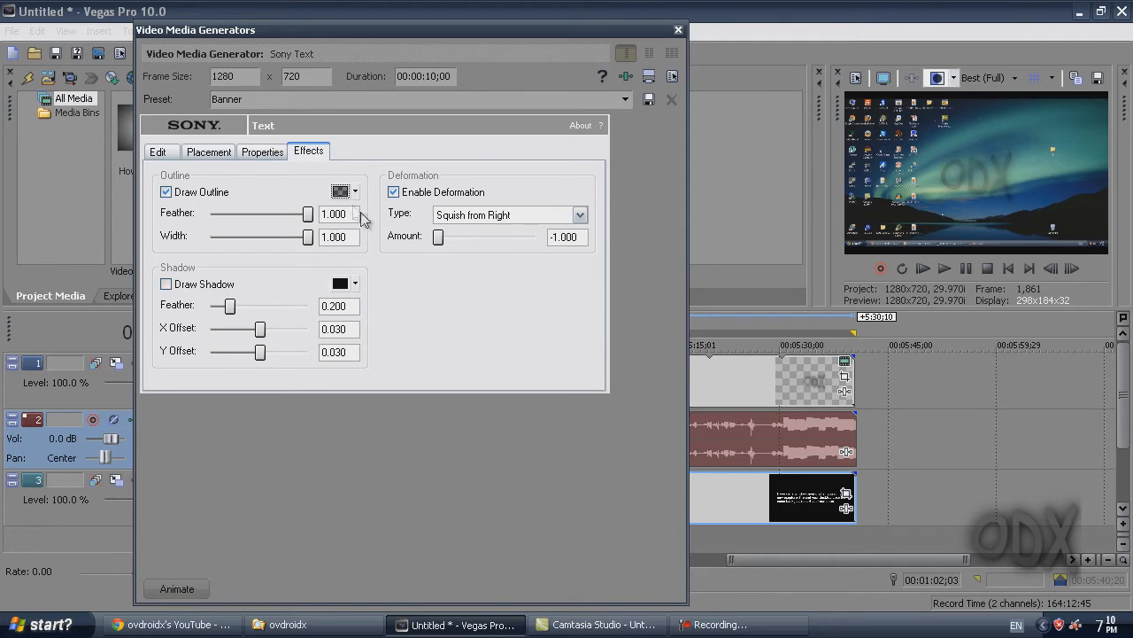
pyautogui.click(355, 191)
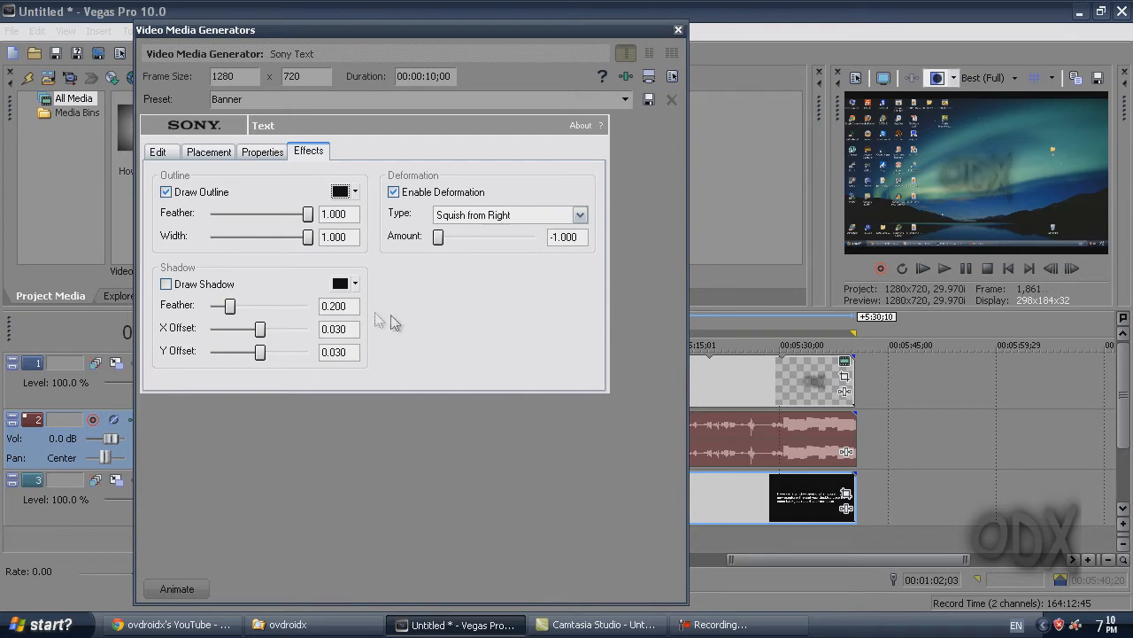
pyautogui.click(166, 284)
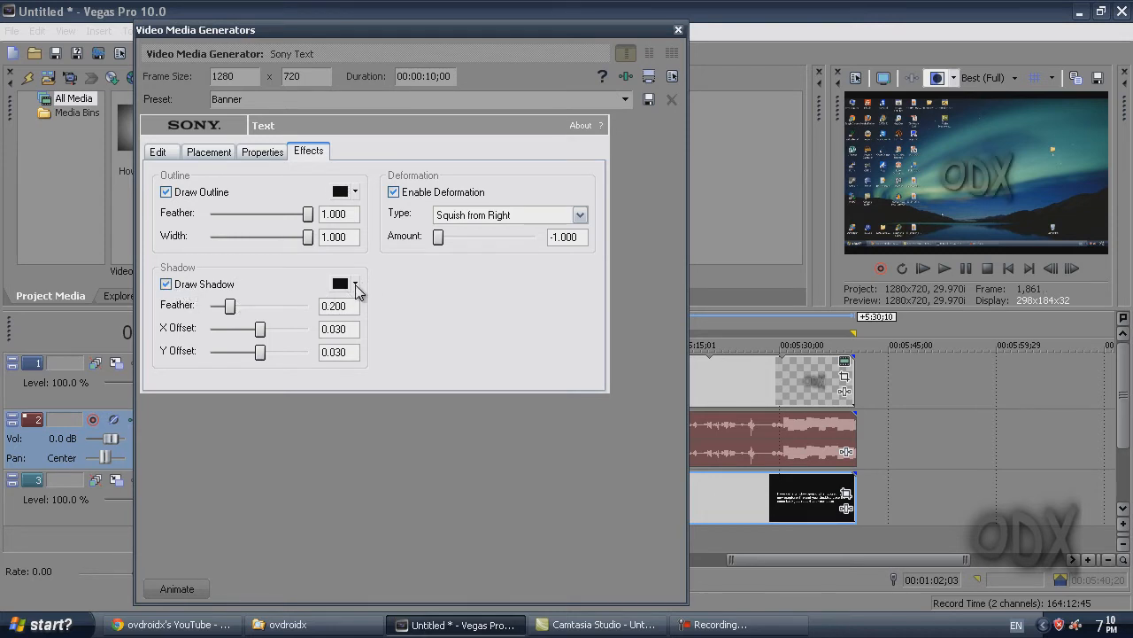
# Set the shadow to a partly transparent dark HSL colour and close the generator settings.
pyautogui.click(354, 283)
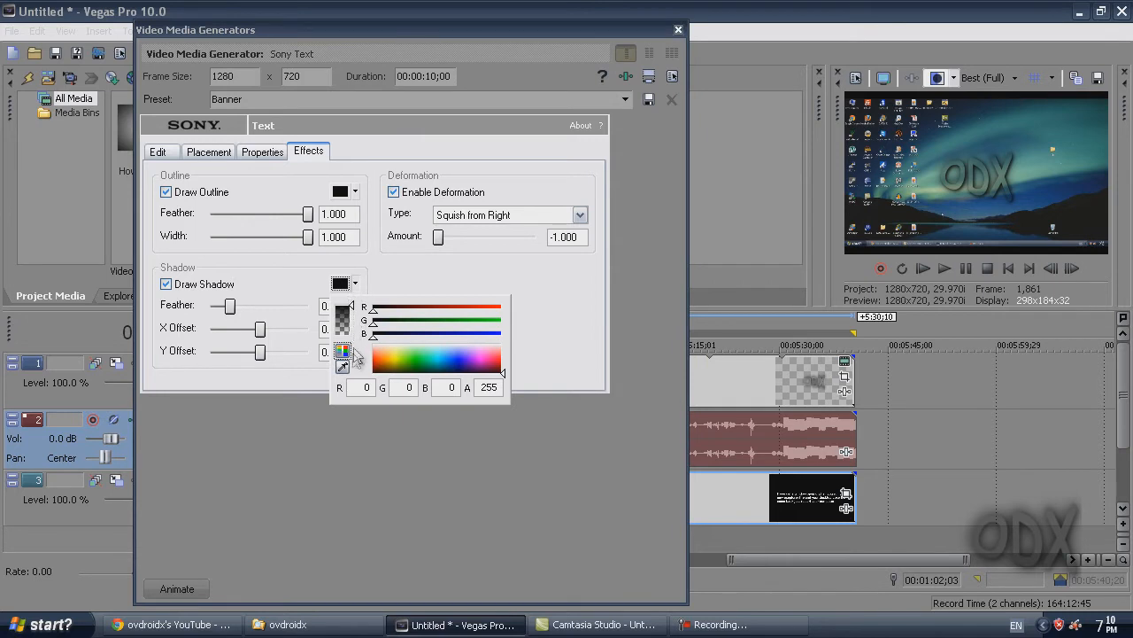
pyautogui.click(342, 354)
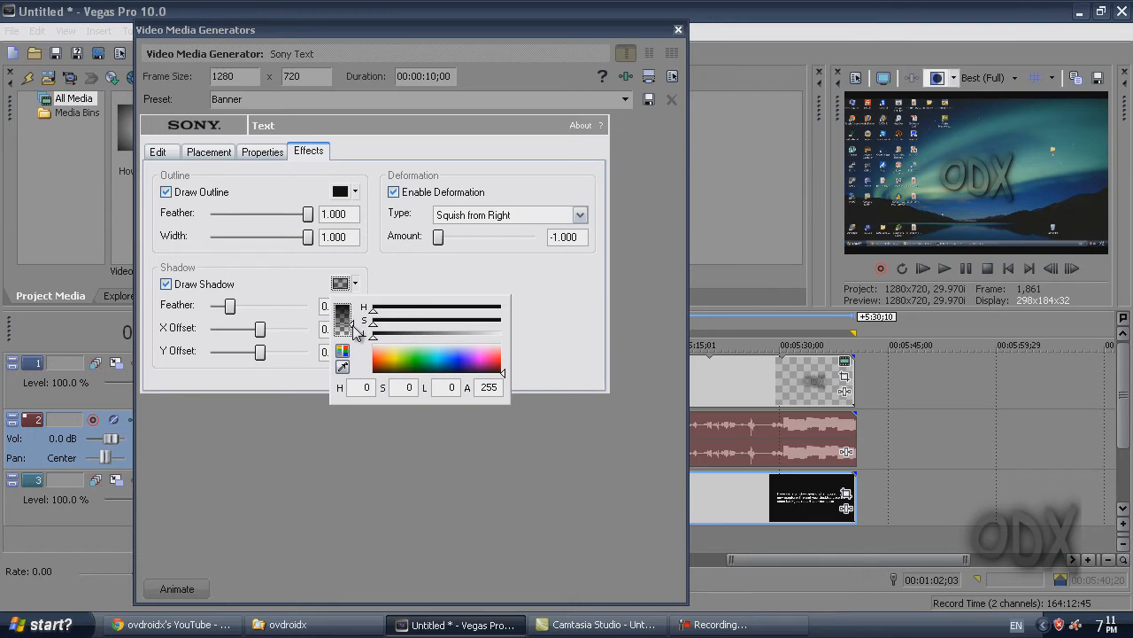
pyautogui.click(549, 328)
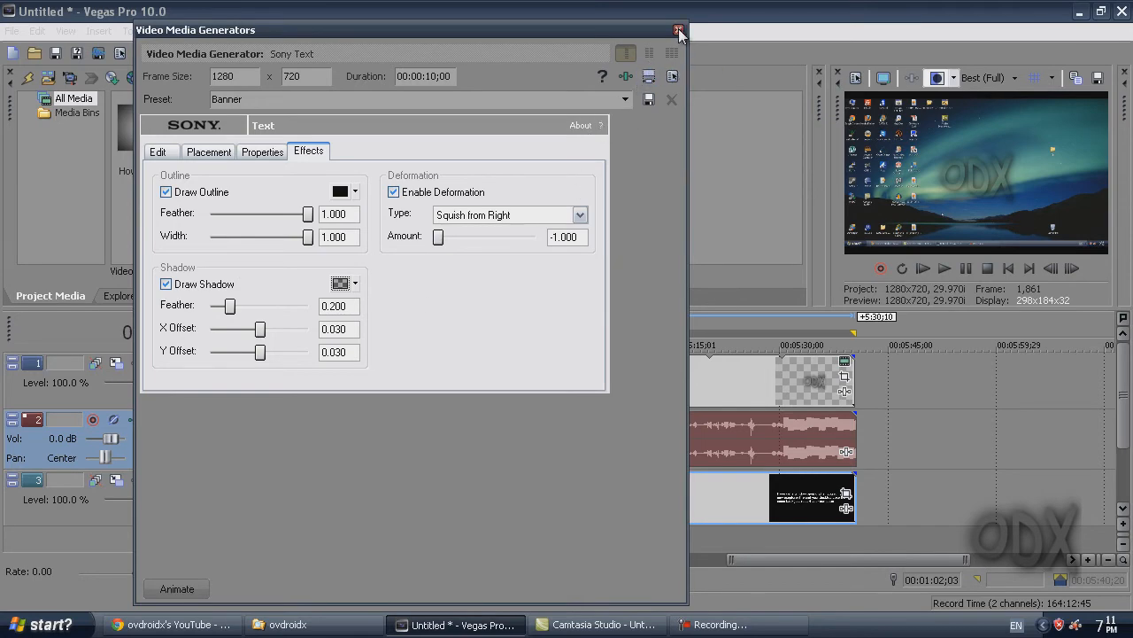
pyautogui.click(680, 30)
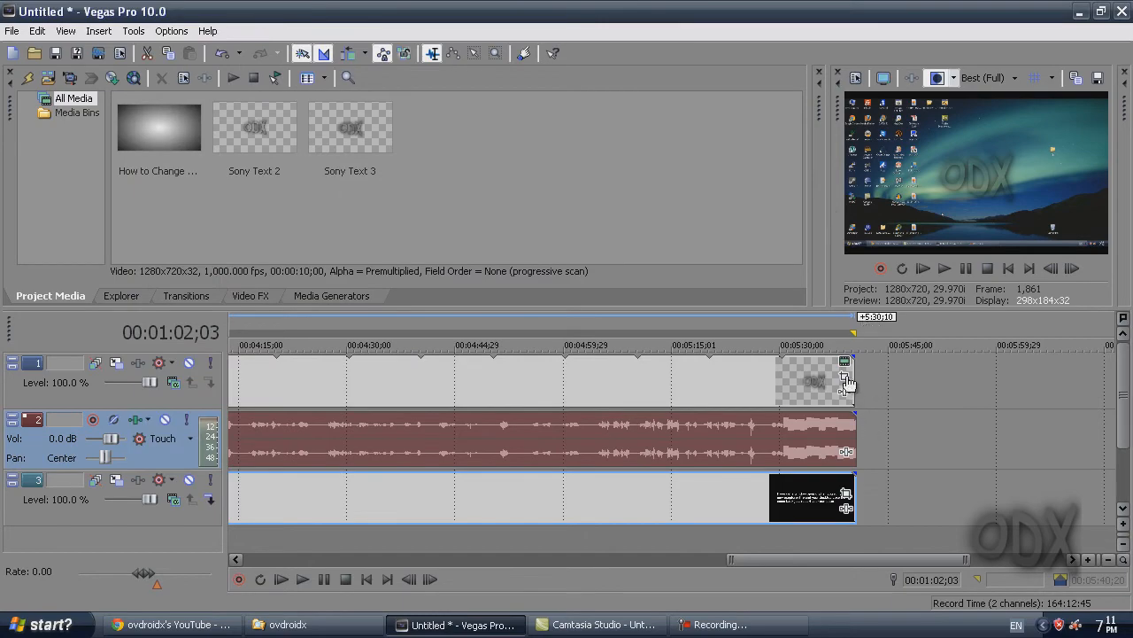
pyautogui.moveTo(843, 379)
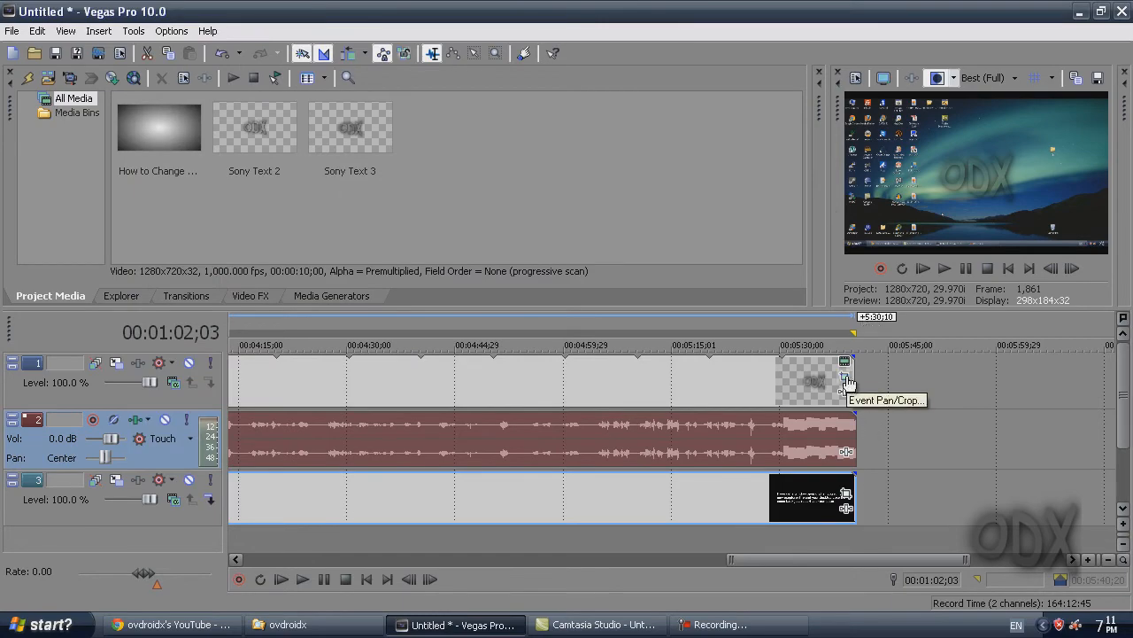
# Bring up Event Pan/Crop for the Sony Text 3 ODX event.
pyautogui.click(842, 377)
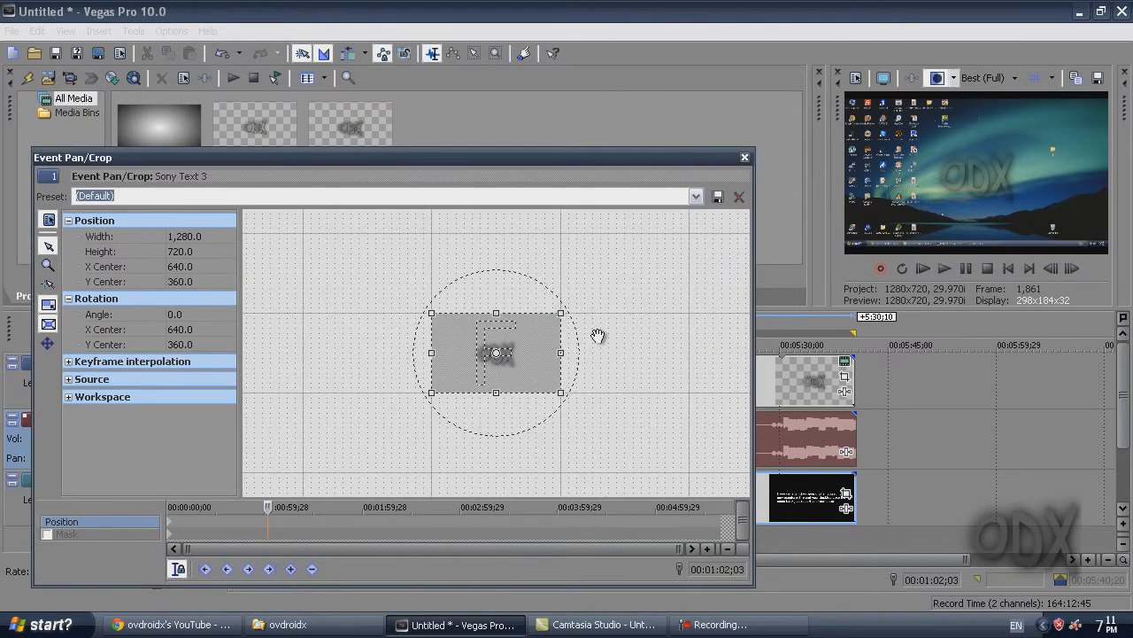
pyautogui.moveTo(585, 411)
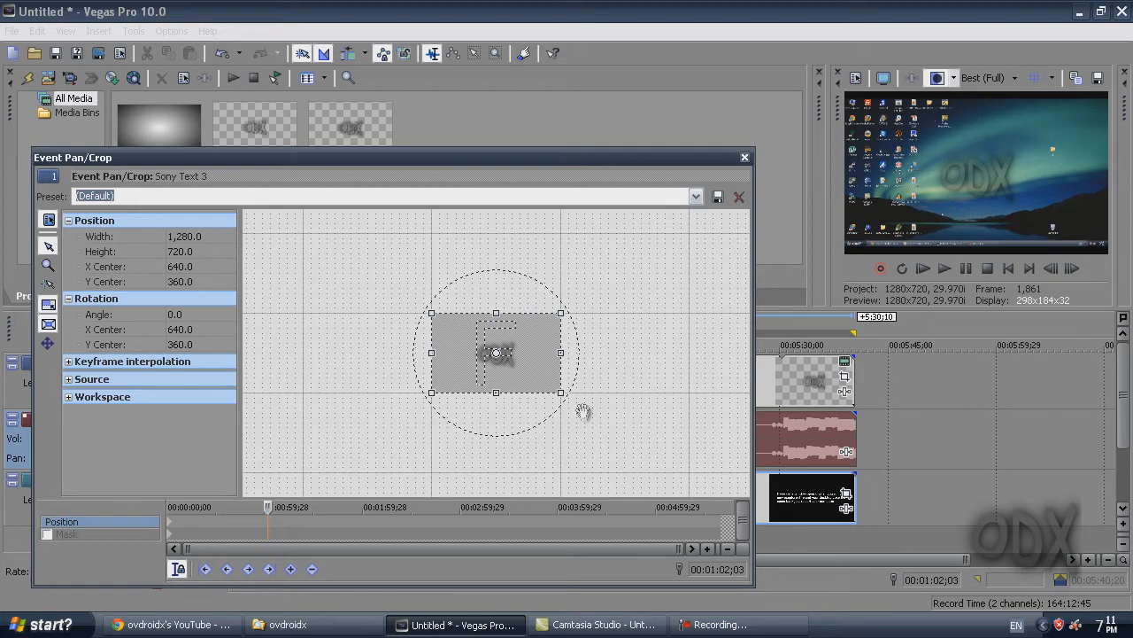
# Enlarge the pan/crop frame by its corner handle so the ODX text shrinks.
pyautogui.moveTo(560, 393); pyautogui.dragTo(638, 444)
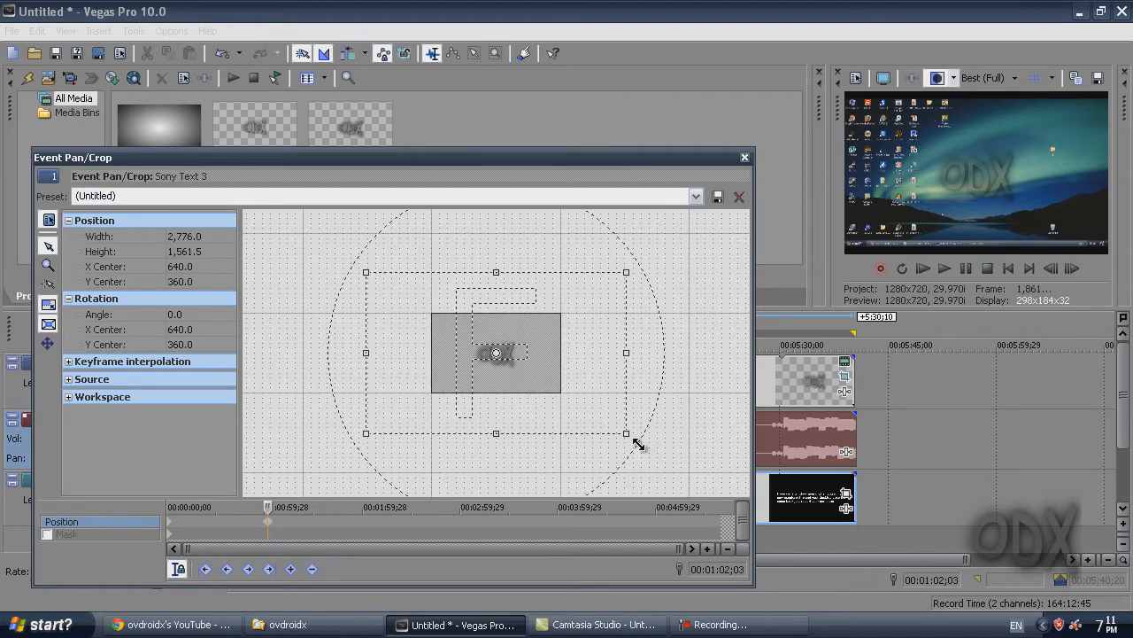
pyautogui.moveTo(627, 434); pyautogui.dragTo(687, 471)
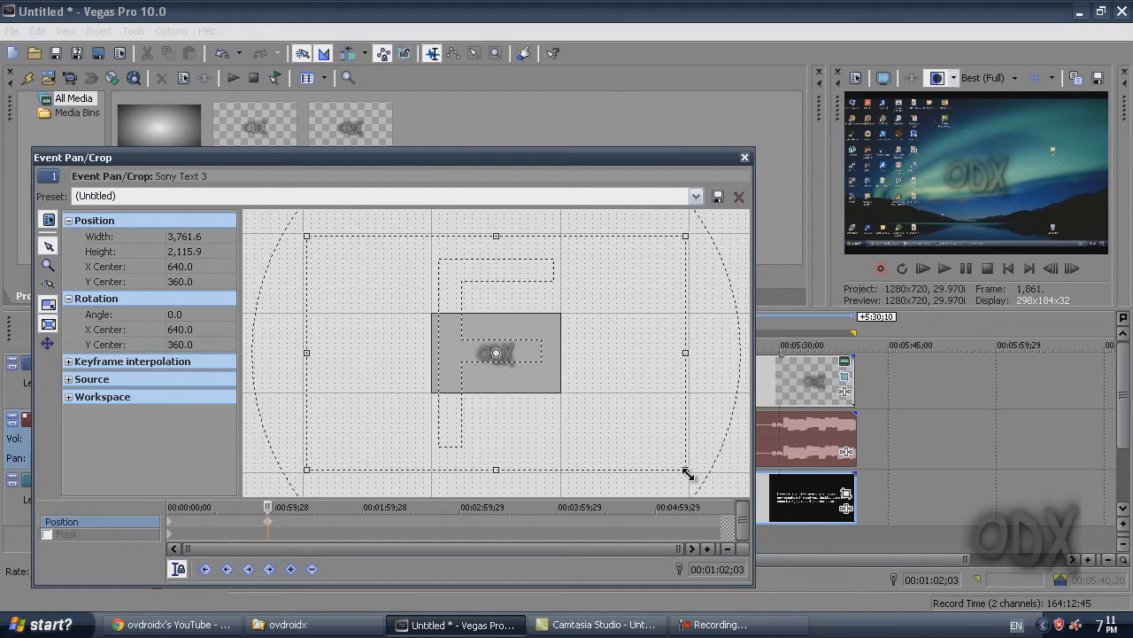
pyautogui.moveTo(687, 469); pyautogui.dragTo(707, 483)
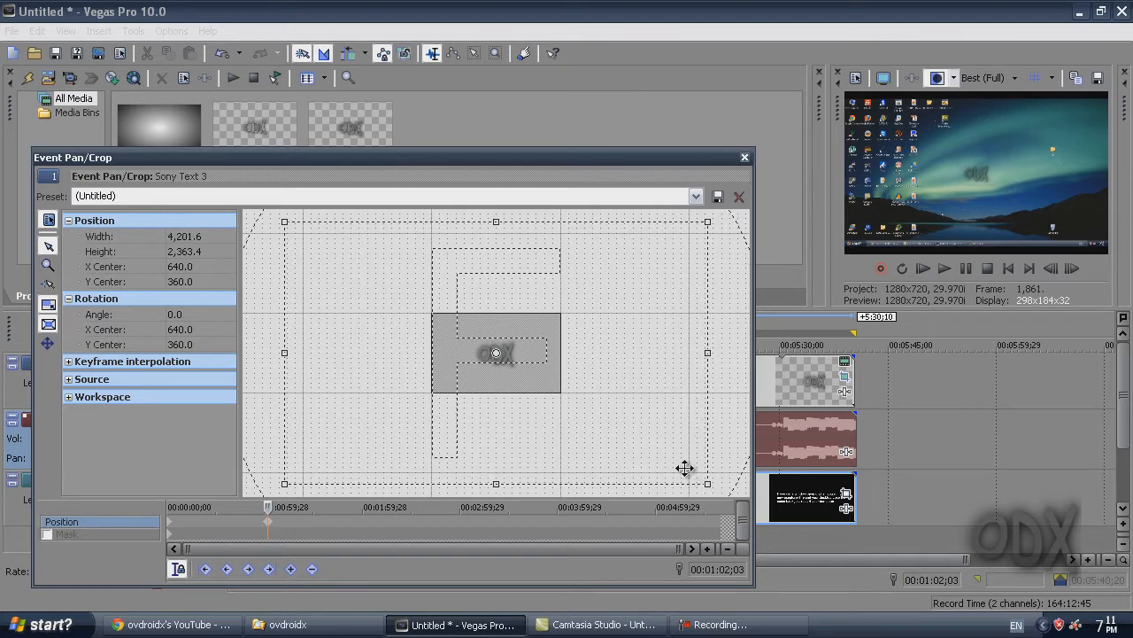
pyautogui.moveTo(700, 476)
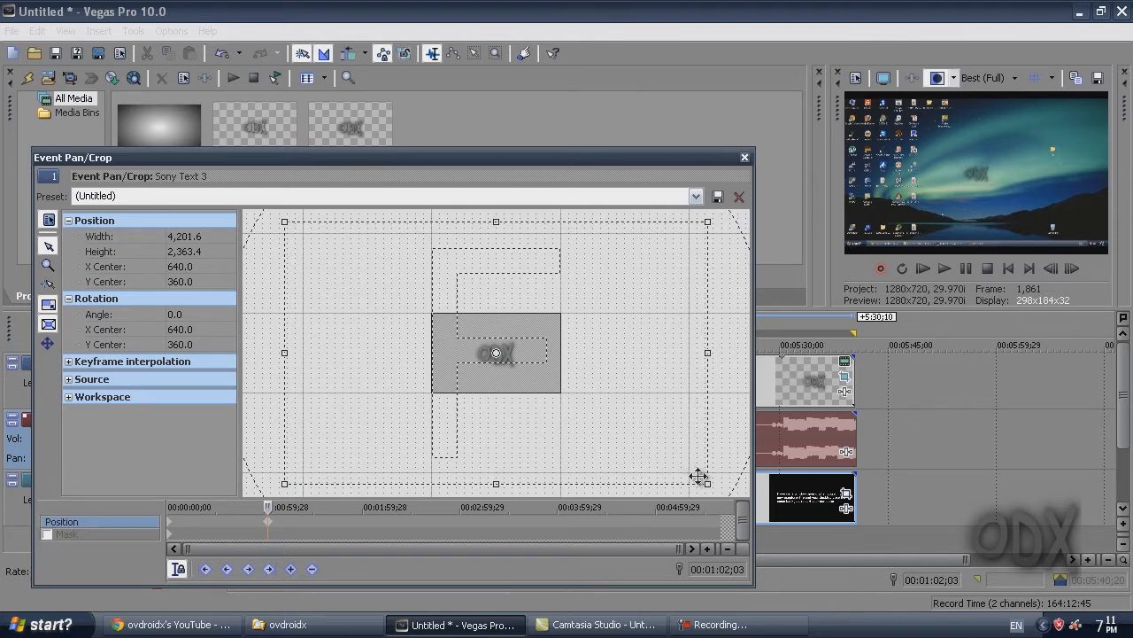
# Shift the frame to settle the small ODX text in a corner of the video.
pyautogui.moveTo(709, 485); pyautogui.dragTo(702, 478)
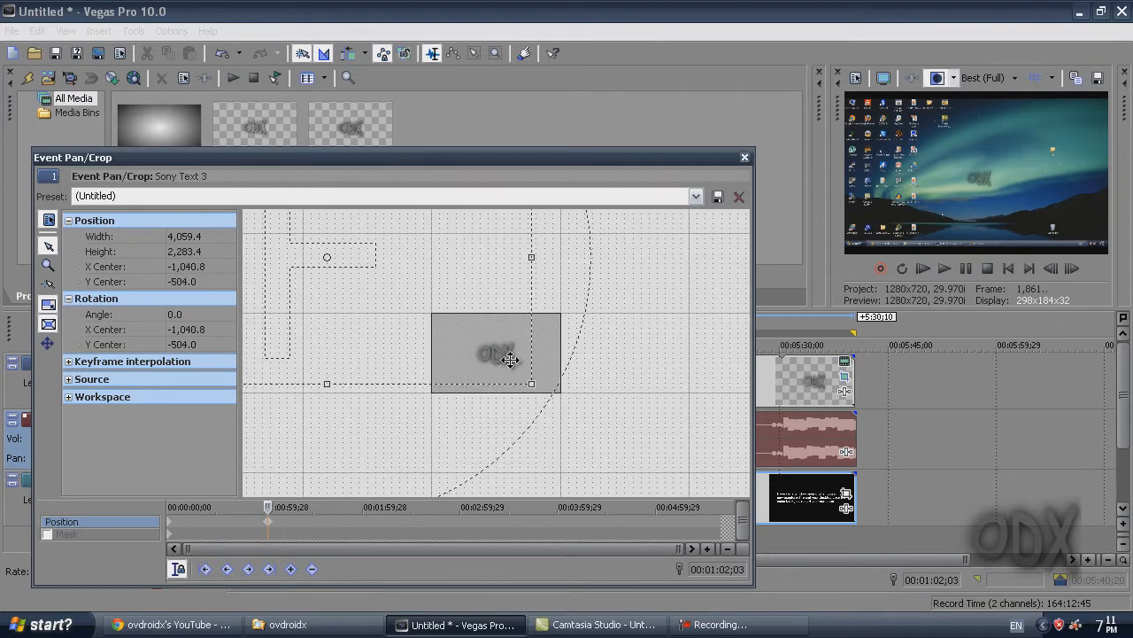
pyautogui.moveTo(510, 358); pyautogui.dragTo(515, 358)
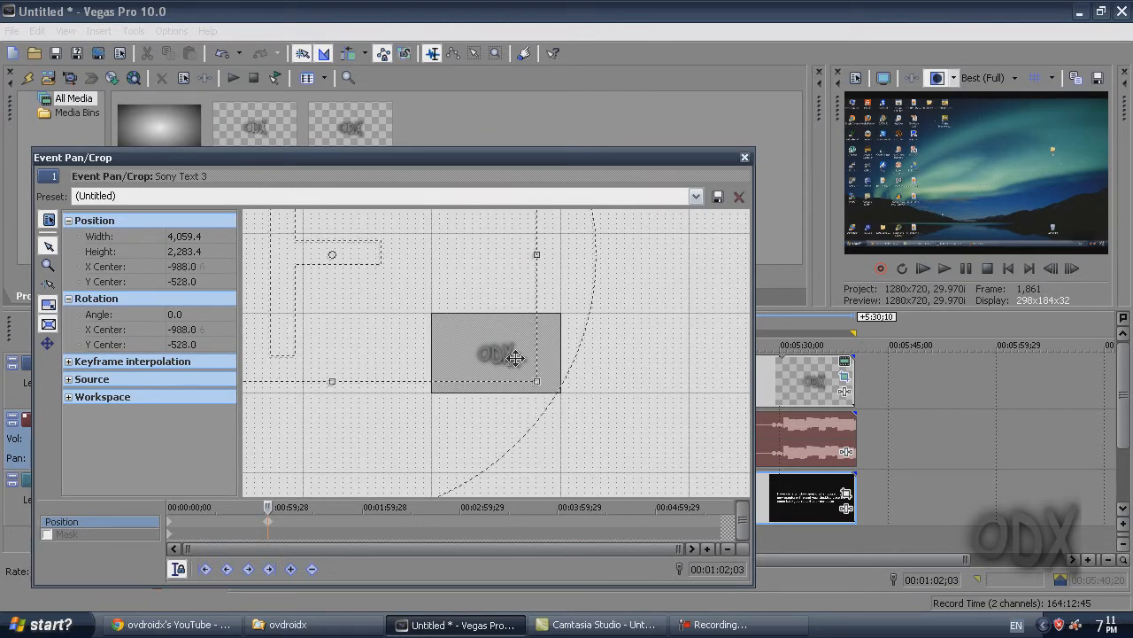
pyautogui.moveTo(514, 358); pyautogui.dragTo(500, 365)
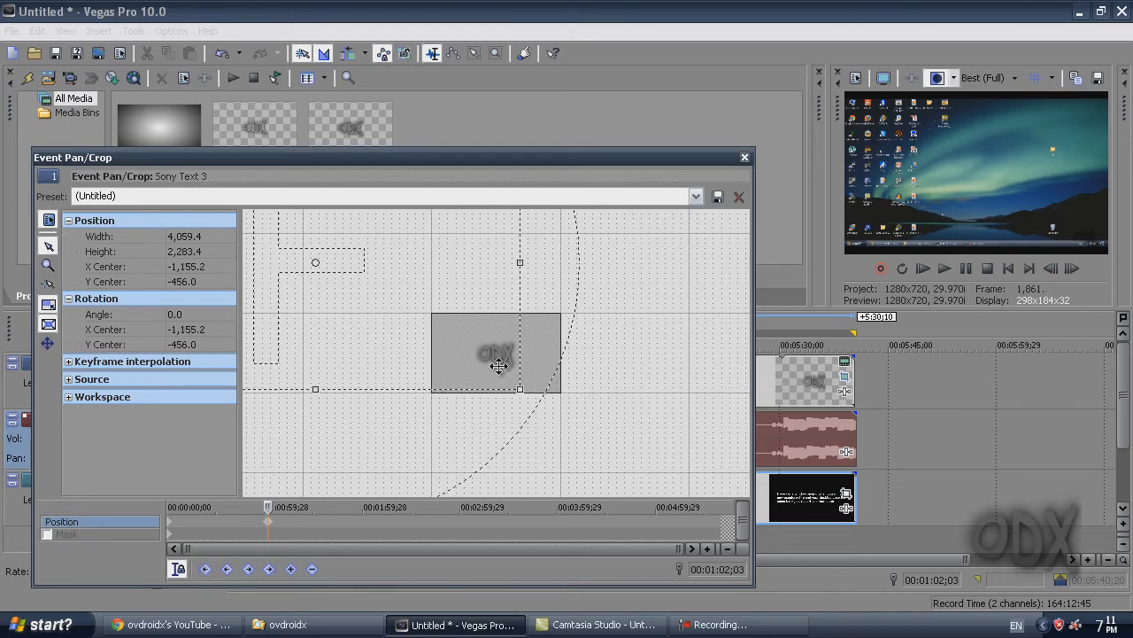
pyautogui.moveTo(499, 365); pyautogui.dragTo(499, 358)
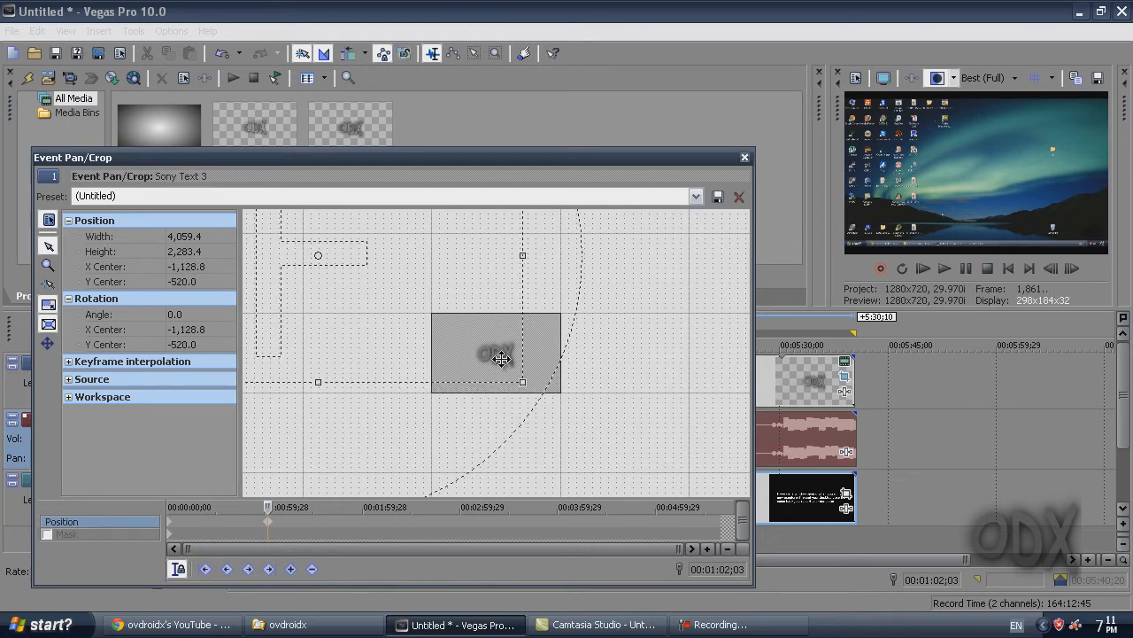
pyautogui.moveTo(503, 358); pyautogui.dragTo(503, 362)
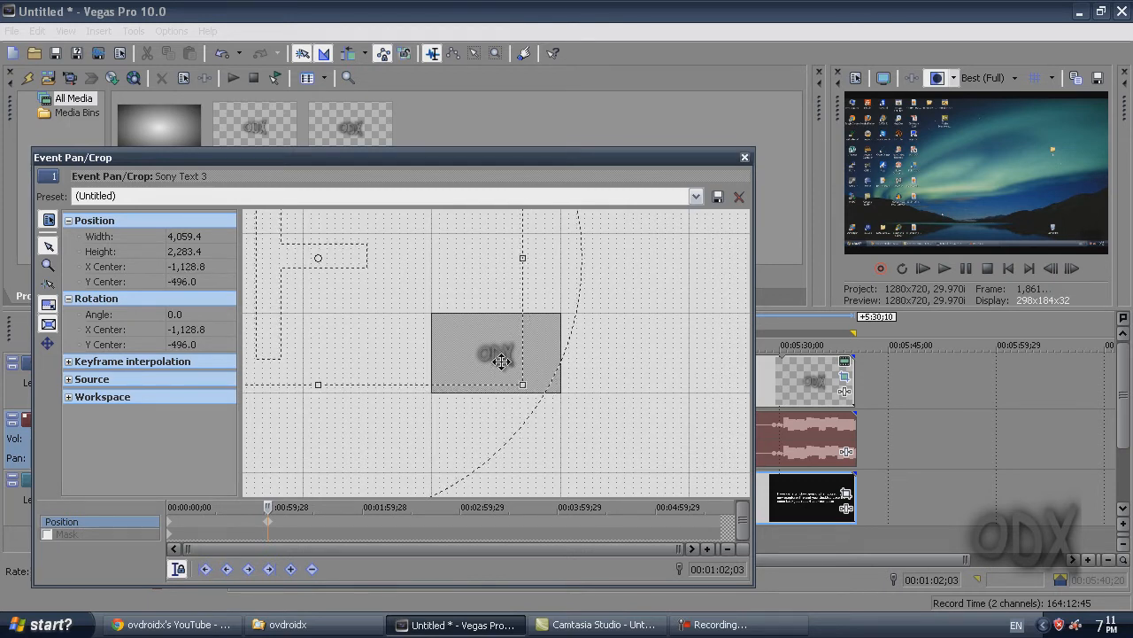
pyautogui.moveTo(501, 361); pyautogui.dragTo(501, 363)
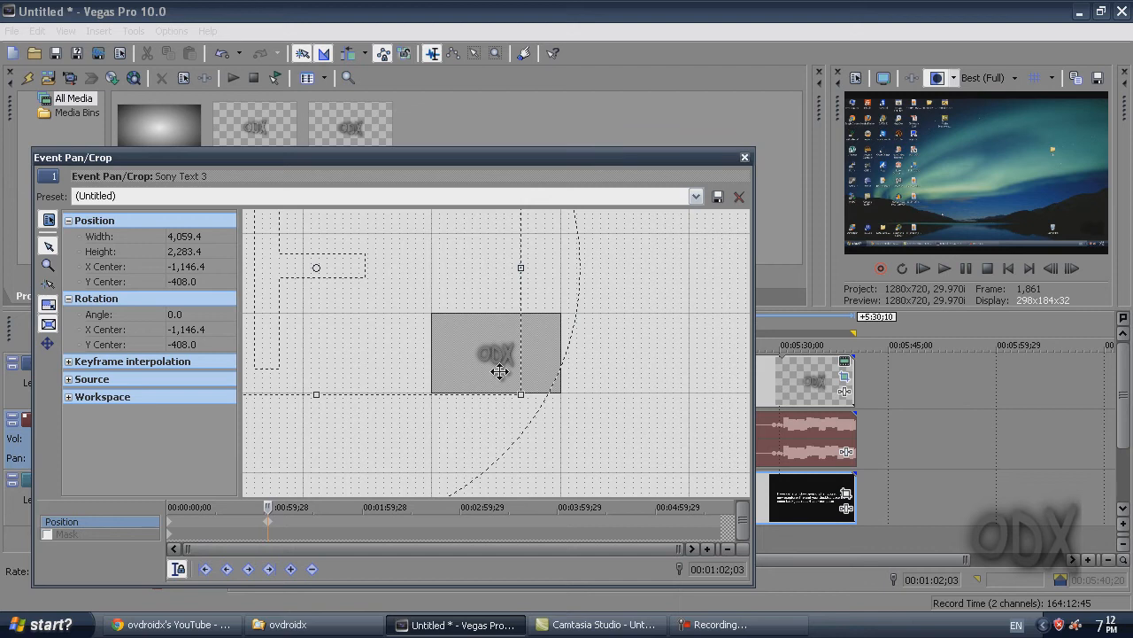
pyautogui.moveTo(935, 343)
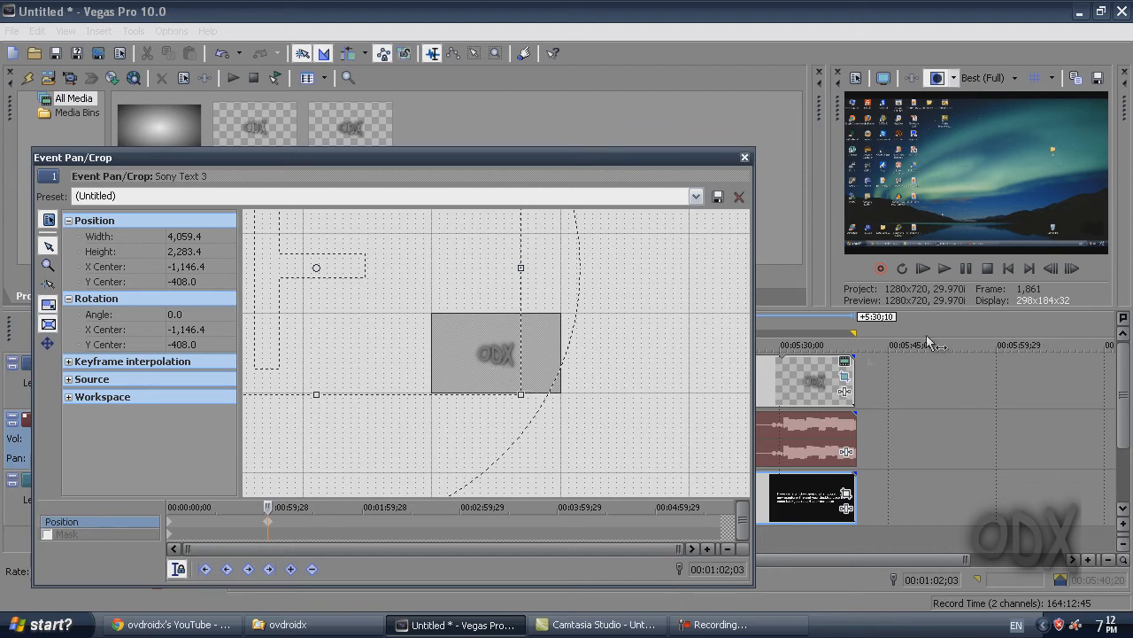
pyautogui.moveTo(744, 158)
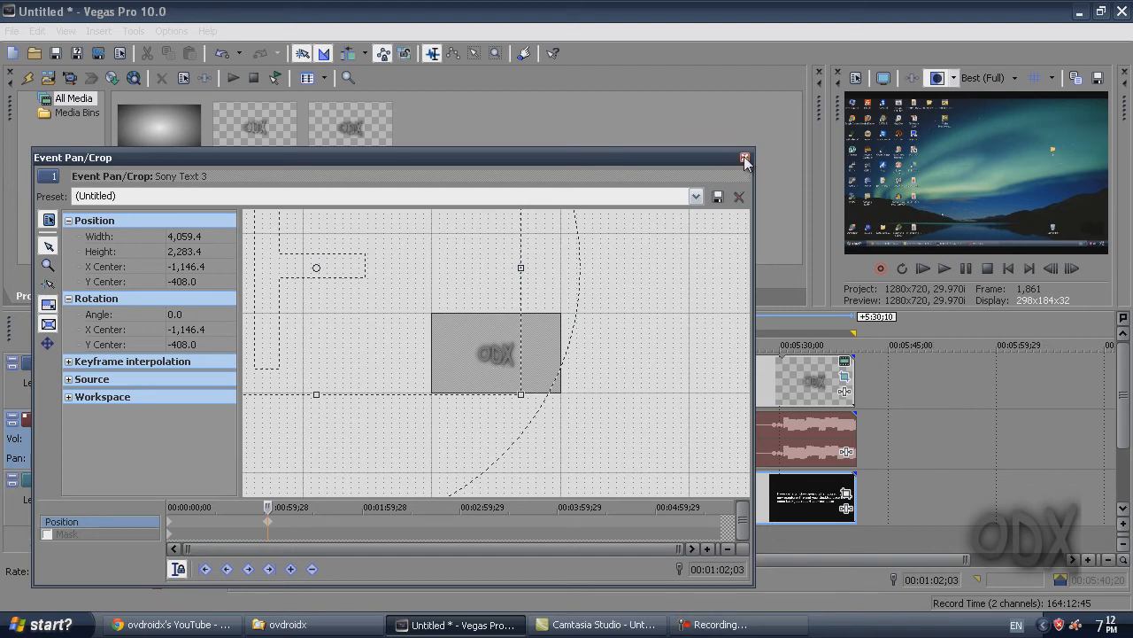
# Close the Event Pan/Crop window to return to the timeline.
pyautogui.click(744, 158)
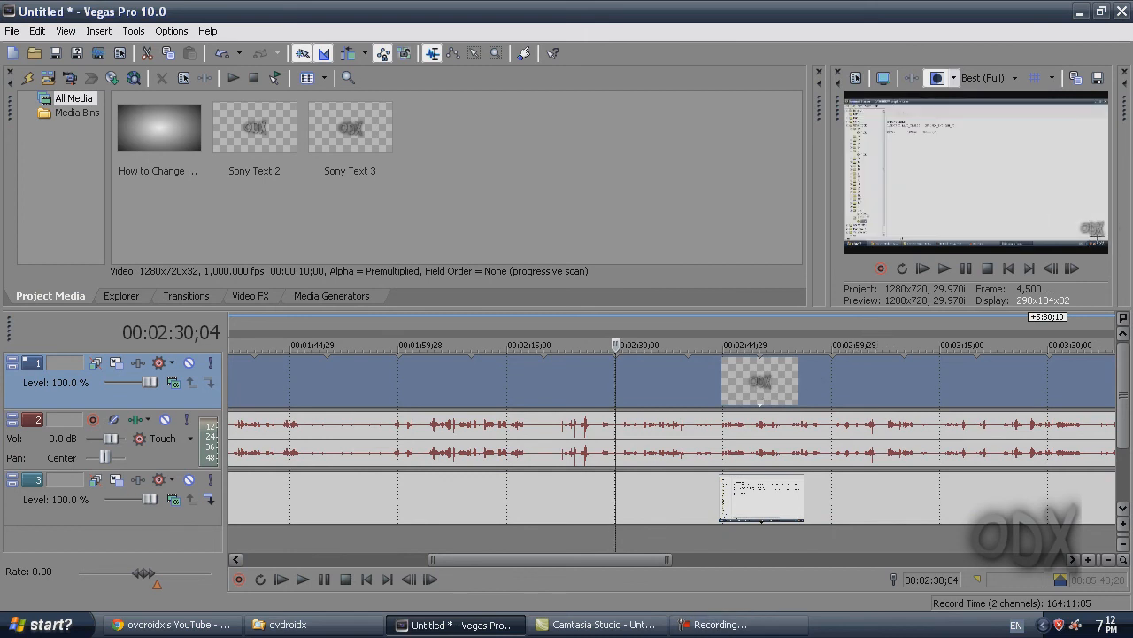
pyautogui.moveTo(1079, 432)
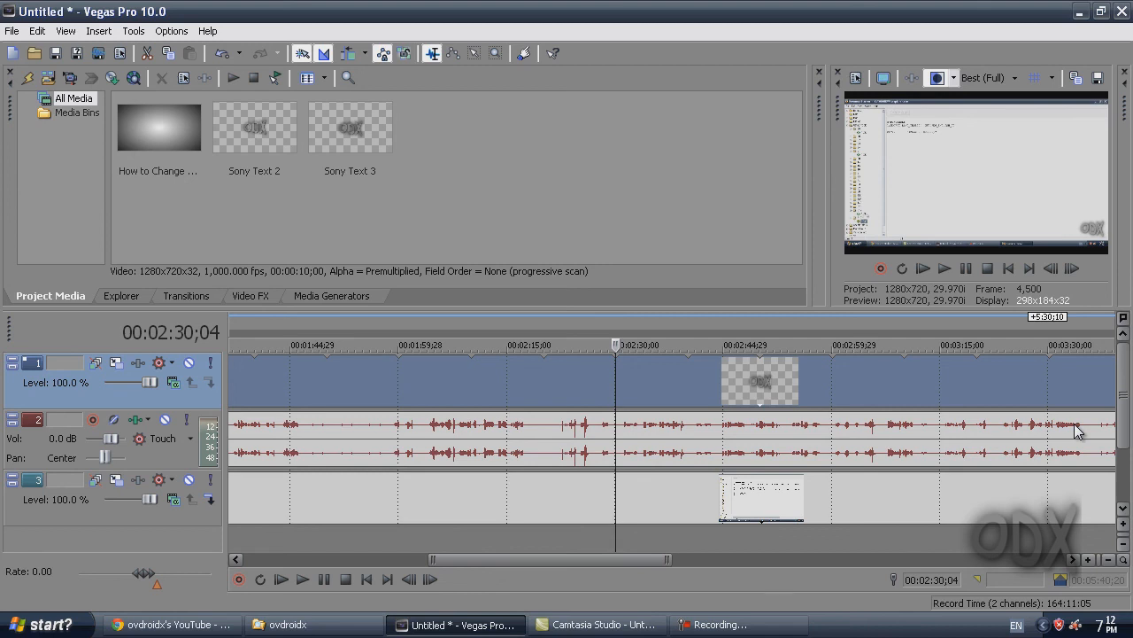
pyautogui.moveTo(765, 26)
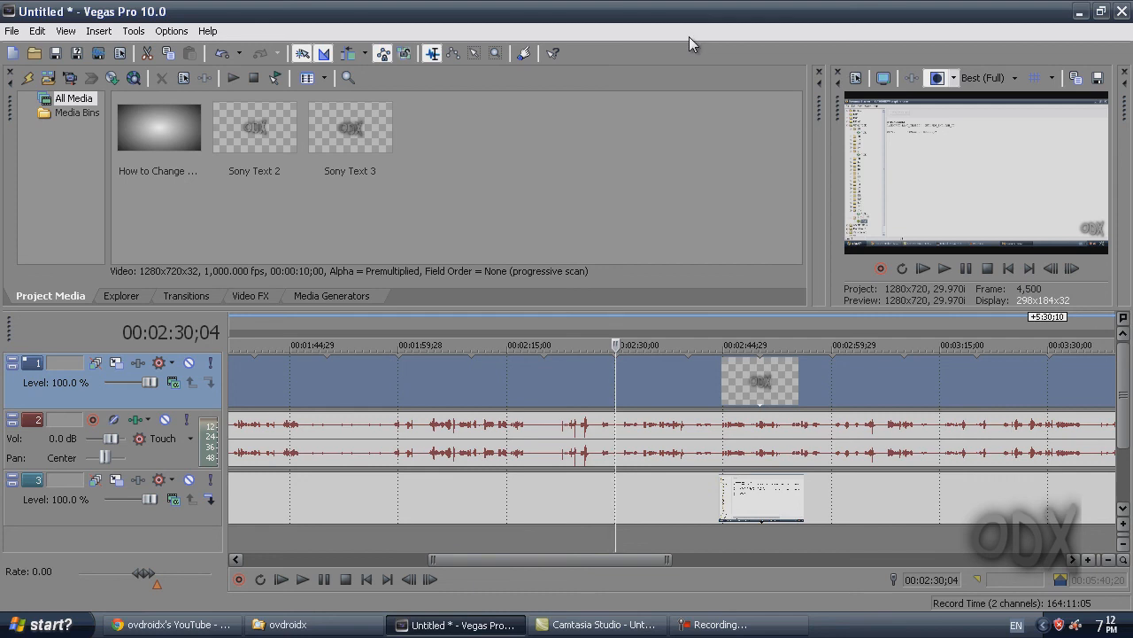
pyautogui.moveTo(689, 53)
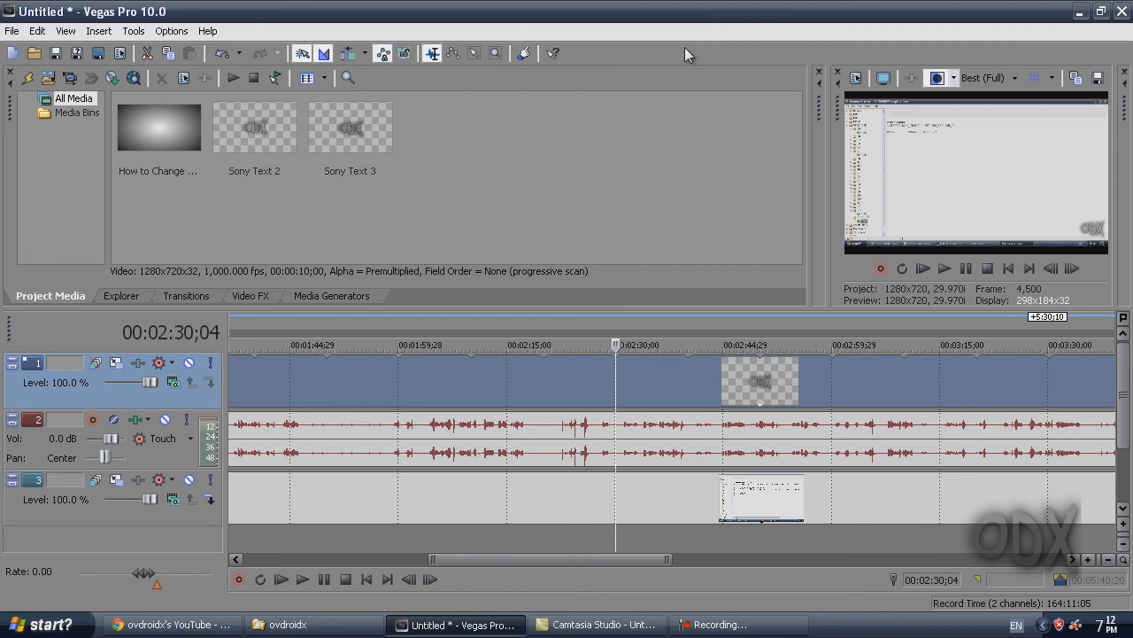